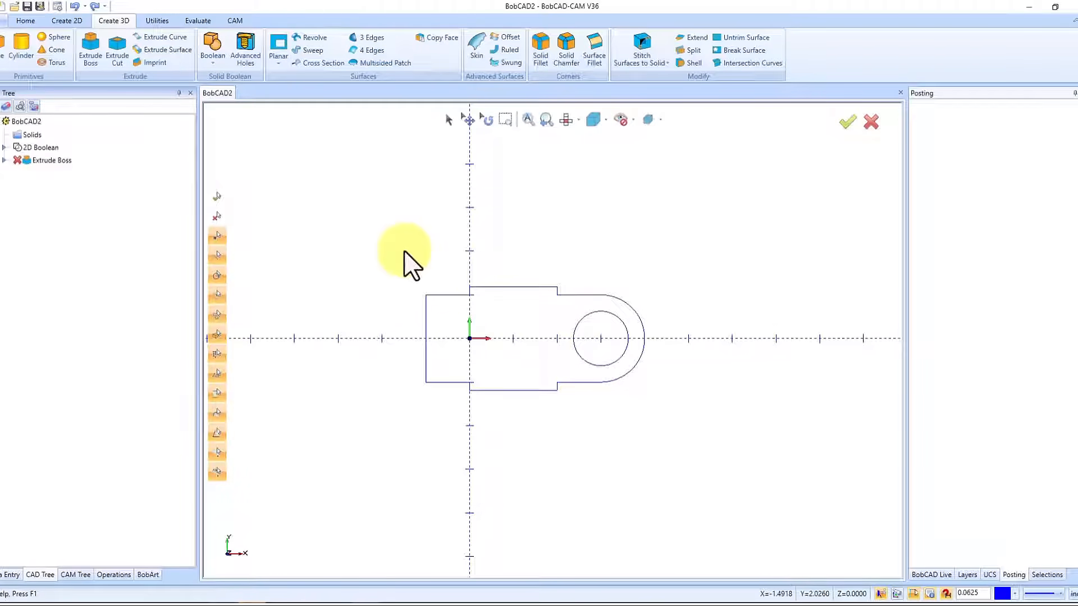
mouse_move(480, 140)
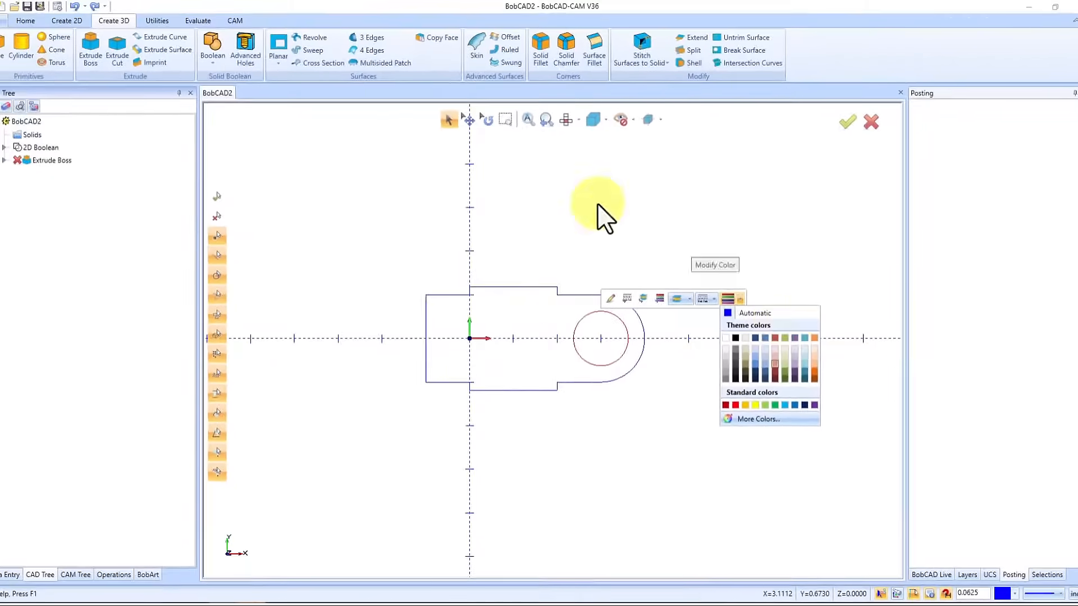
- Pick a new colour for the selected hole circle from the Modify Color dropdown
click(25, 20)
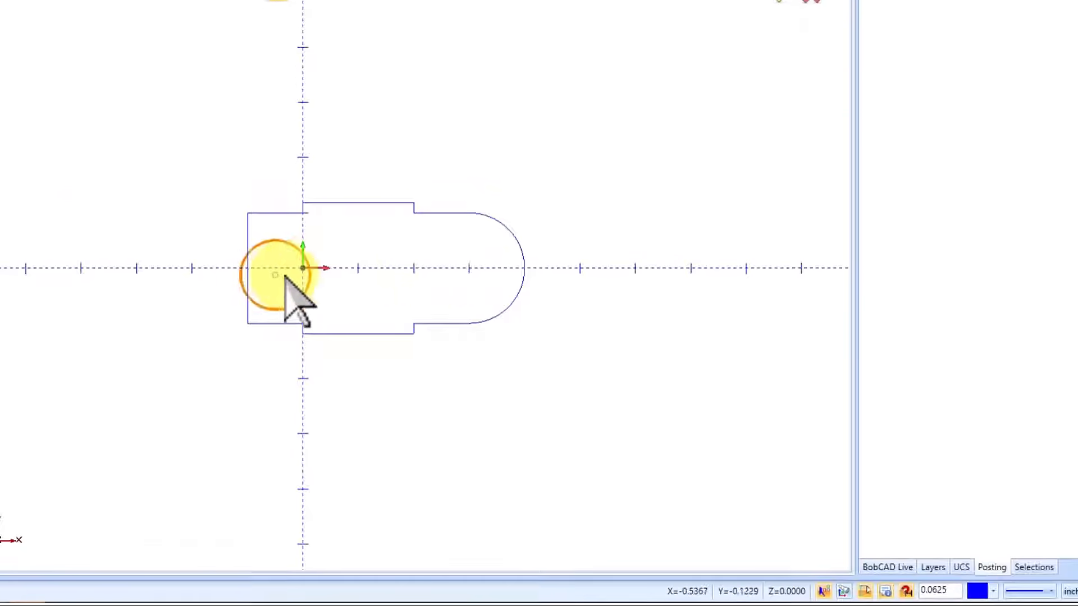
- Orbit the view into an isometric-style angle on the tab profile
drag(275, 275, 440, 268)
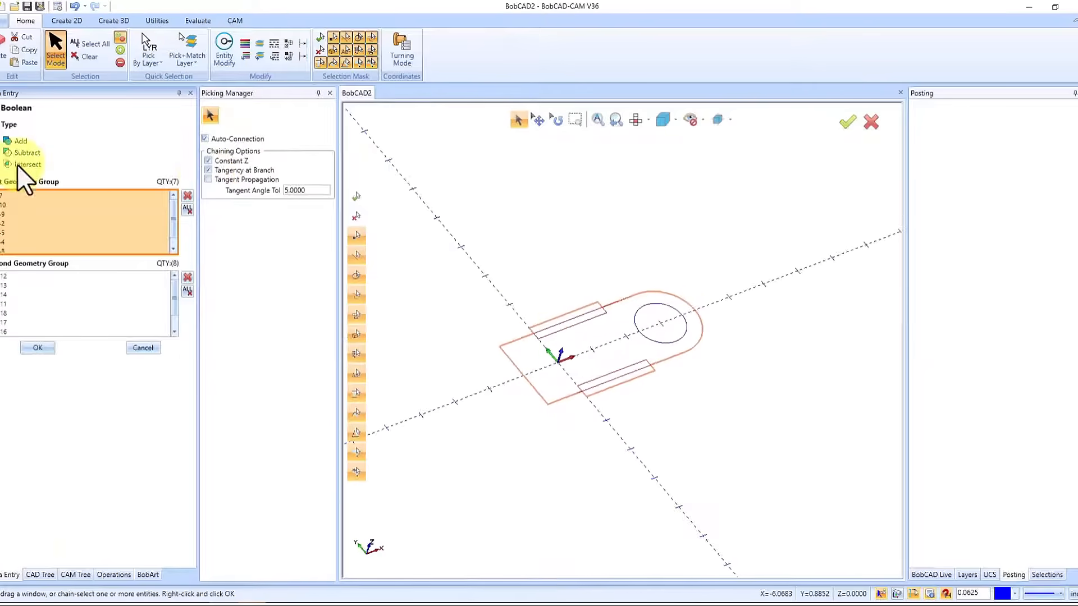
- Set how the two profile geometry groups combine in the 2D Boolean feature
click(38, 348)
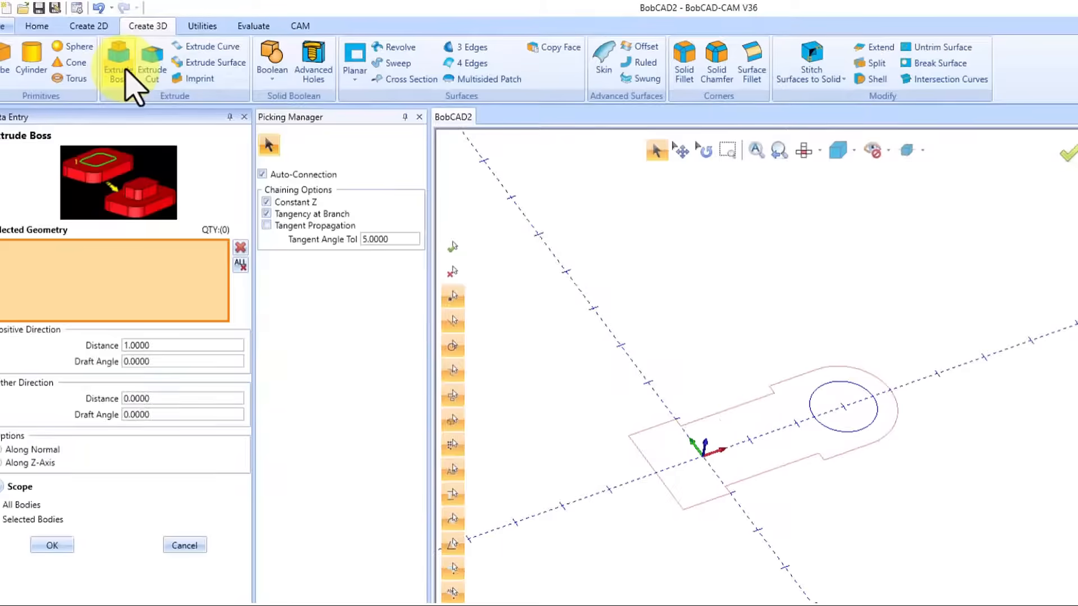
- Extrude Boss the tab profile chain to Distance 1.0000, forming the solid with through hole
click(817, 406)
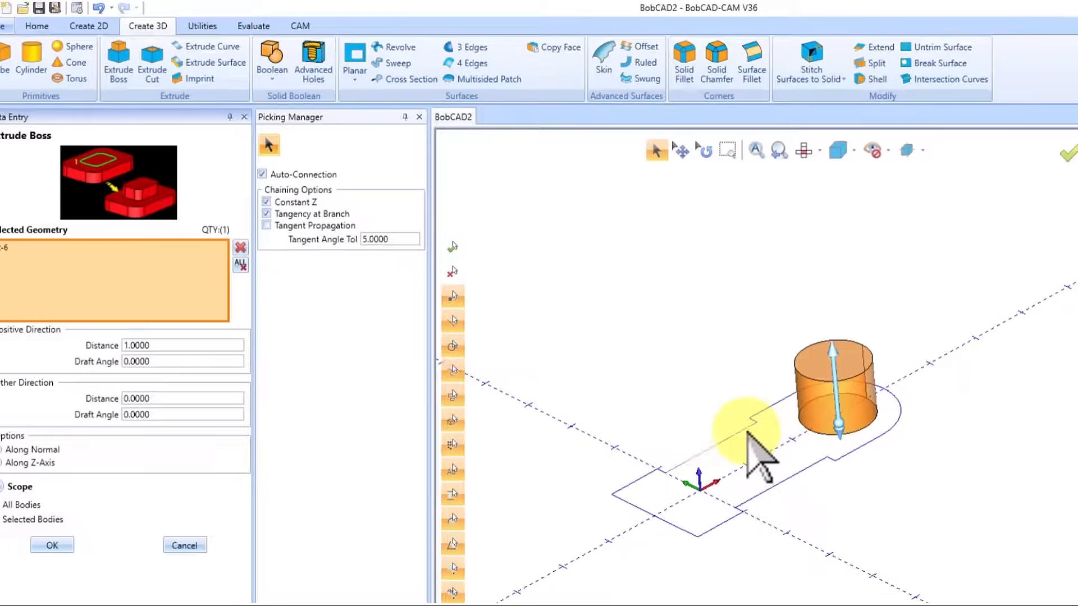
click(49, 561)
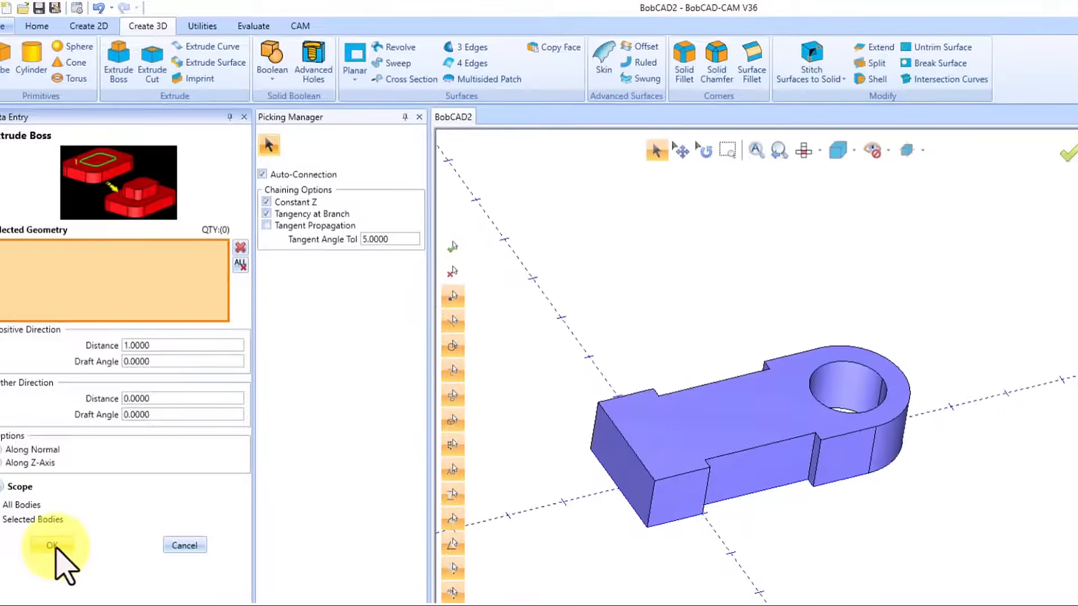
click(47, 546)
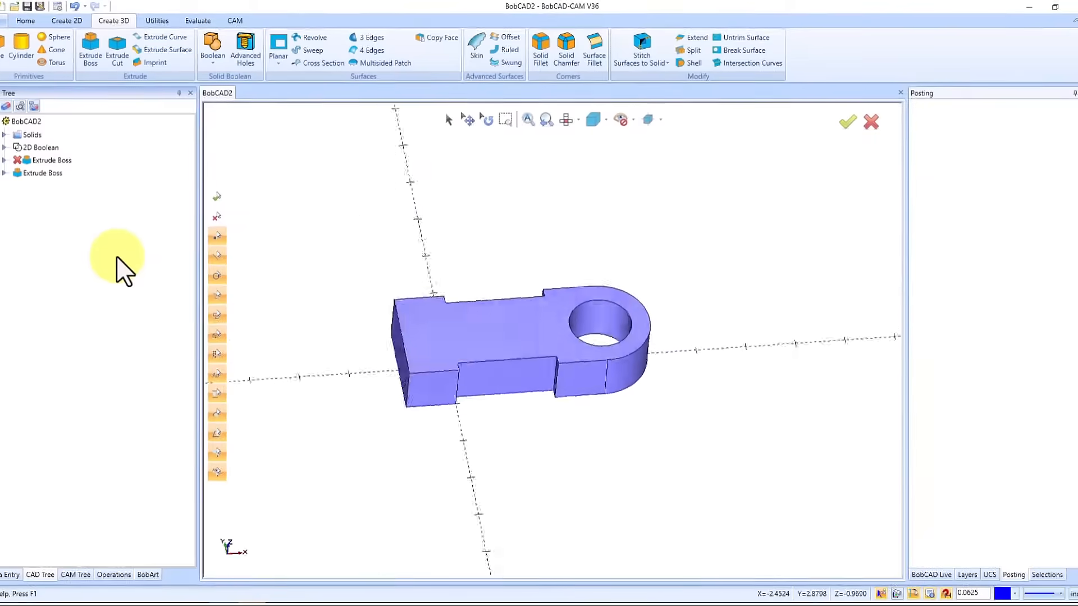